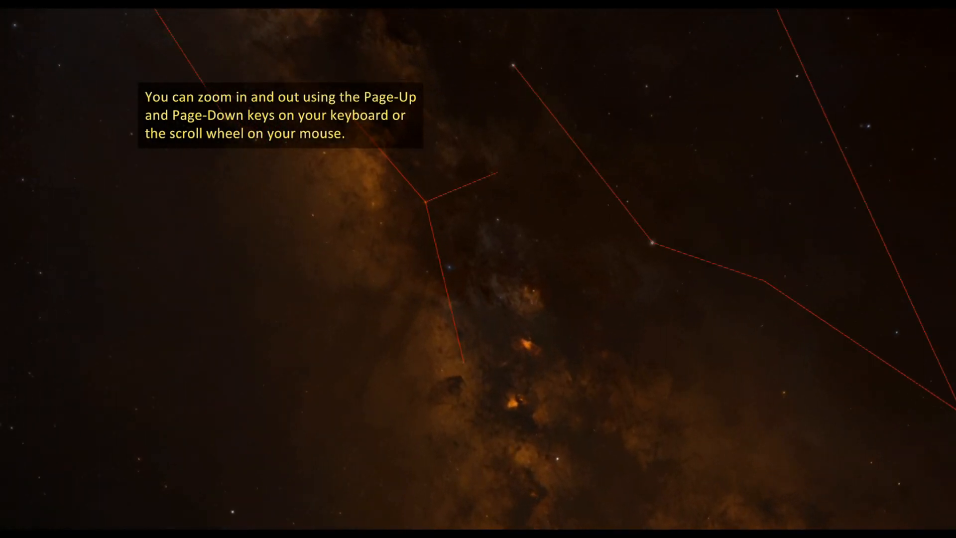
Lower the Image Crossfade slider so the Orion Nebula image blends partly into the optical sky.
{"action": "scroll", "scroll_direction": "up", "scroll_amount": 3}
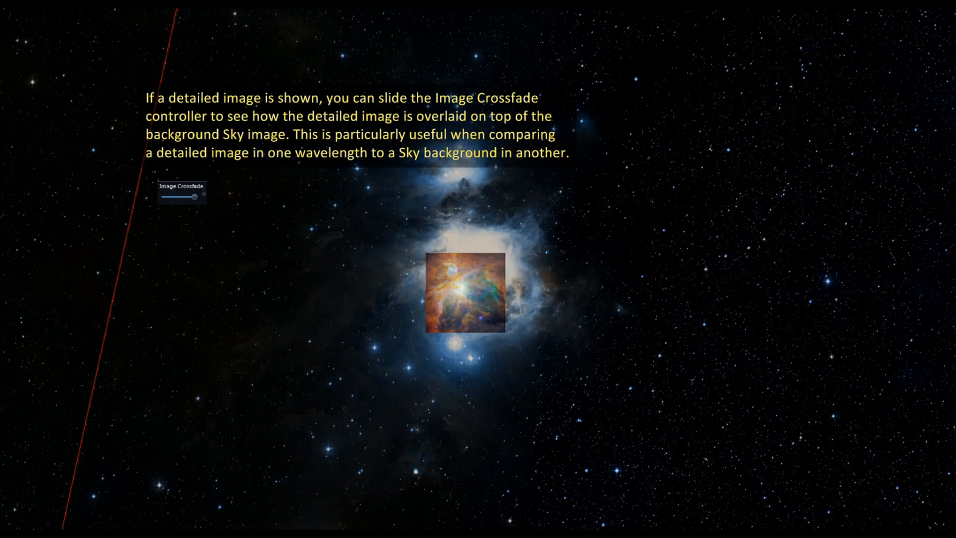
{"action": "left_click_drag", "start_coordinate": [194, 196], "coordinate": [178, 196]}
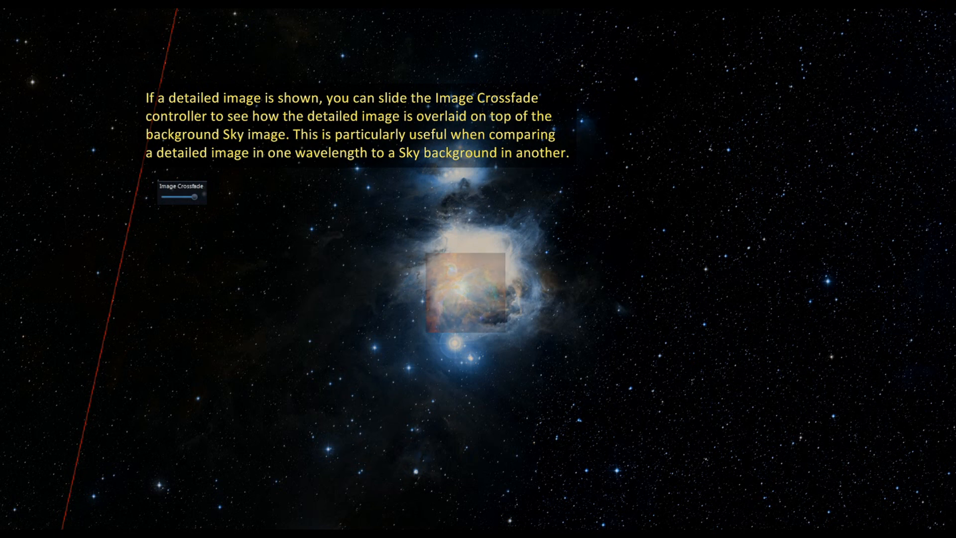